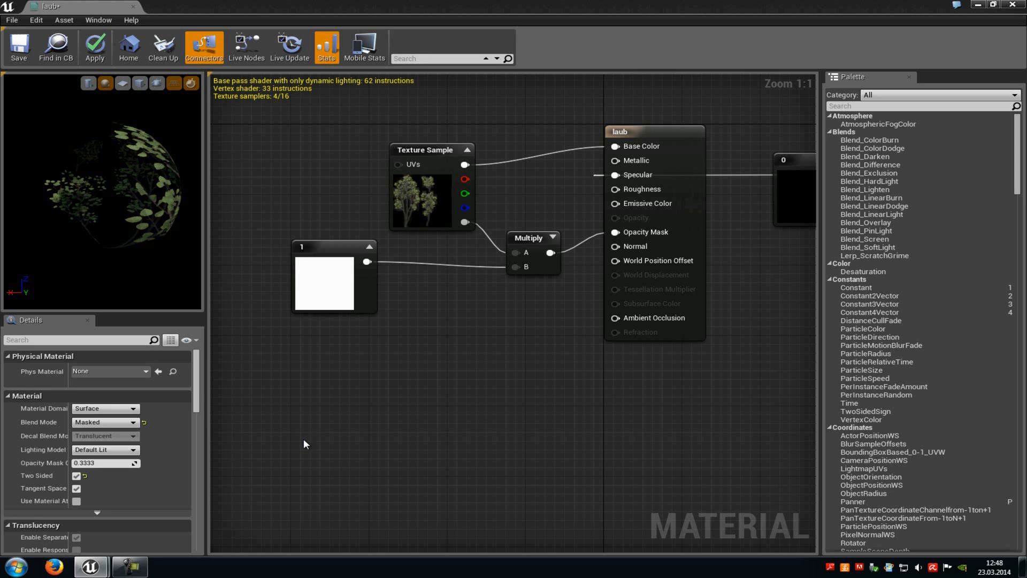
{"action": "mouse_move", "coordinate": [311, 445]}
{"action": "type", "text": "s"}
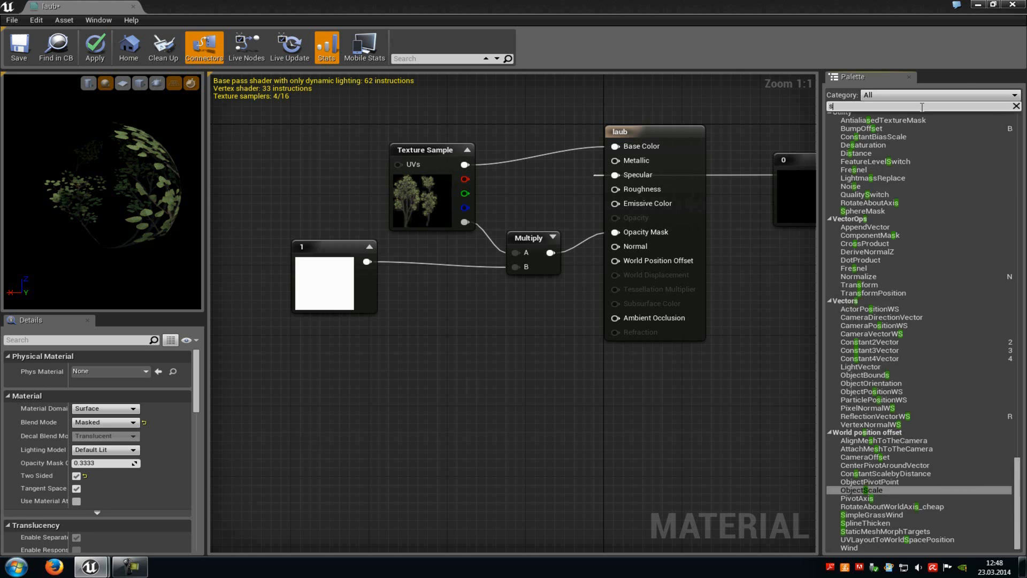
Add Sine and Panner nodes, chaining Panner into Sine into World Position Offset.
{"action": "type", "text": "ine"}
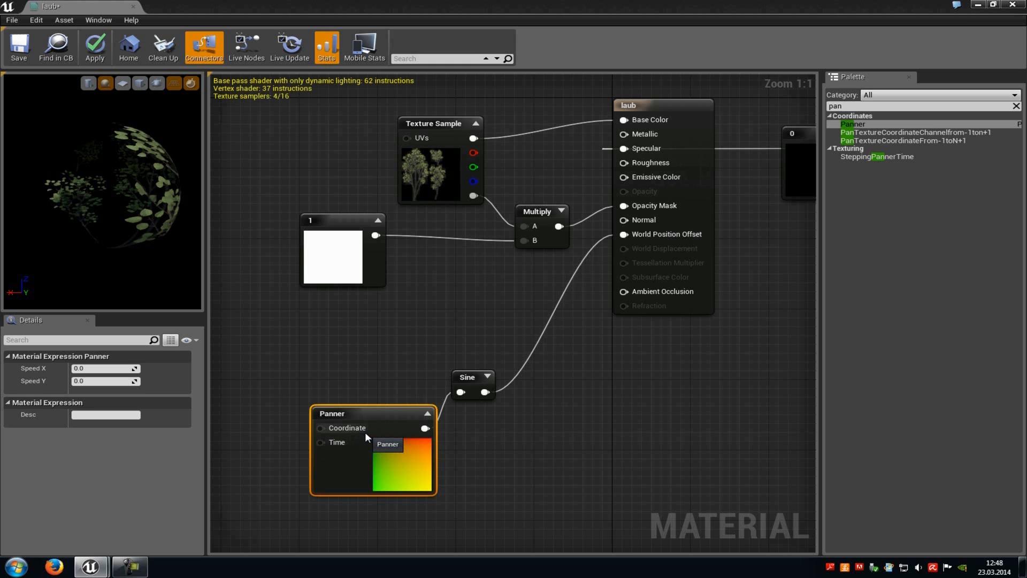
{"action": "mouse_move", "coordinate": [38, 370]}
{"action": "type", "text": "0.9"}
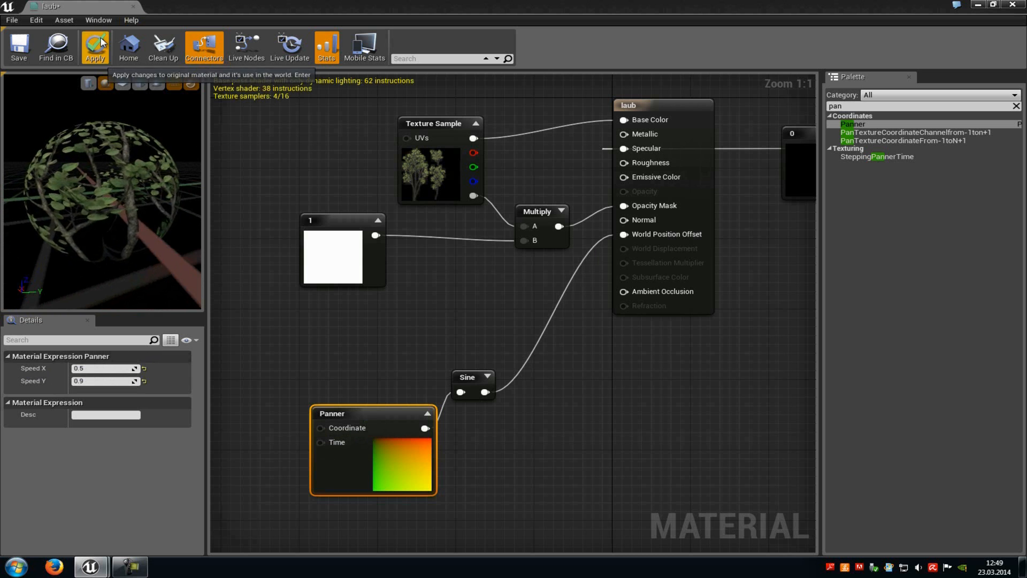
Set Panner Speed X to 0.5 and Speed Y to 0.9, then apply the material.
{"action": "left_click", "coordinate": [95, 47]}
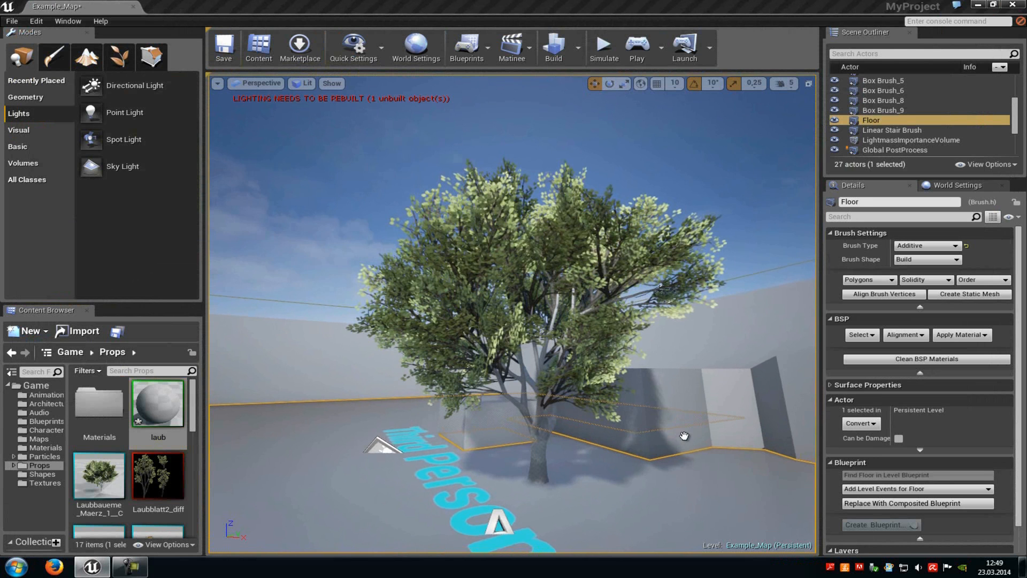
{"action": "mouse_move", "coordinate": [157, 403]}
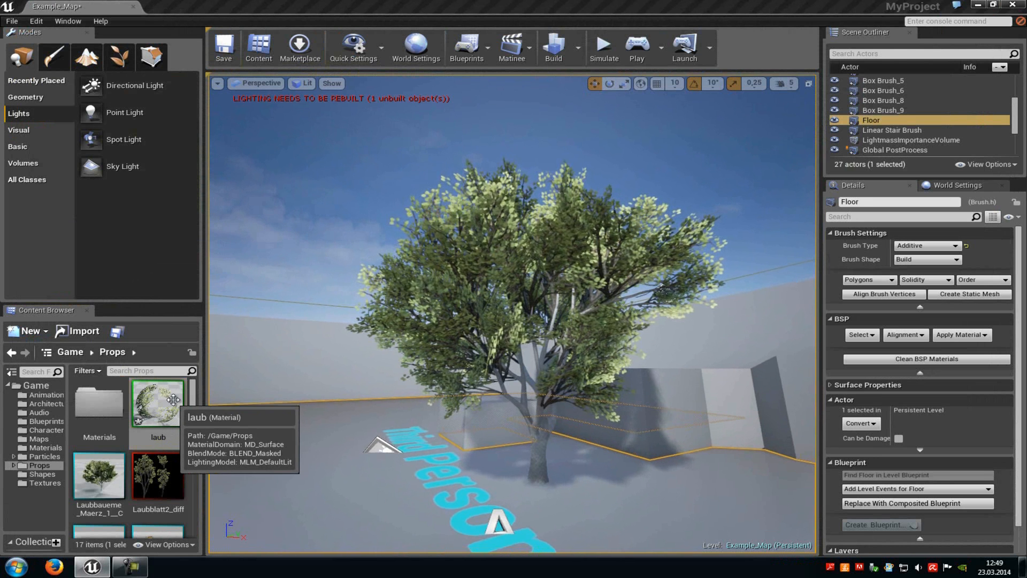
Reopen the laub material from Game > Props in the Material Editor.
{"action": "double_click", "coordinate": [158, 403]}
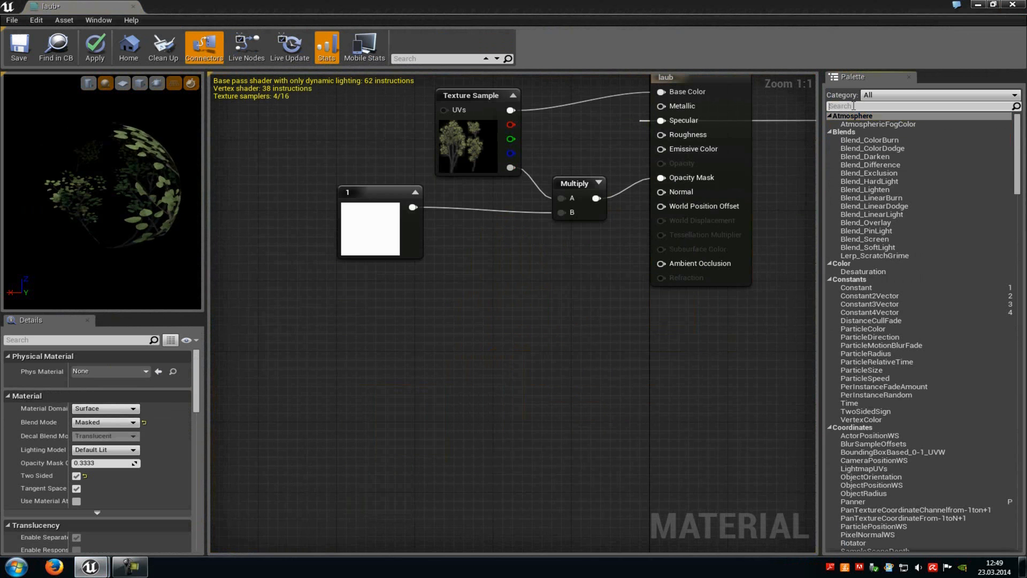
Add a SimpleGrassWind node fed by two Constants, with Result driving World Position Offset.
{"action": "type", "text": "wind"}
{"action": "type", "text": "con"}
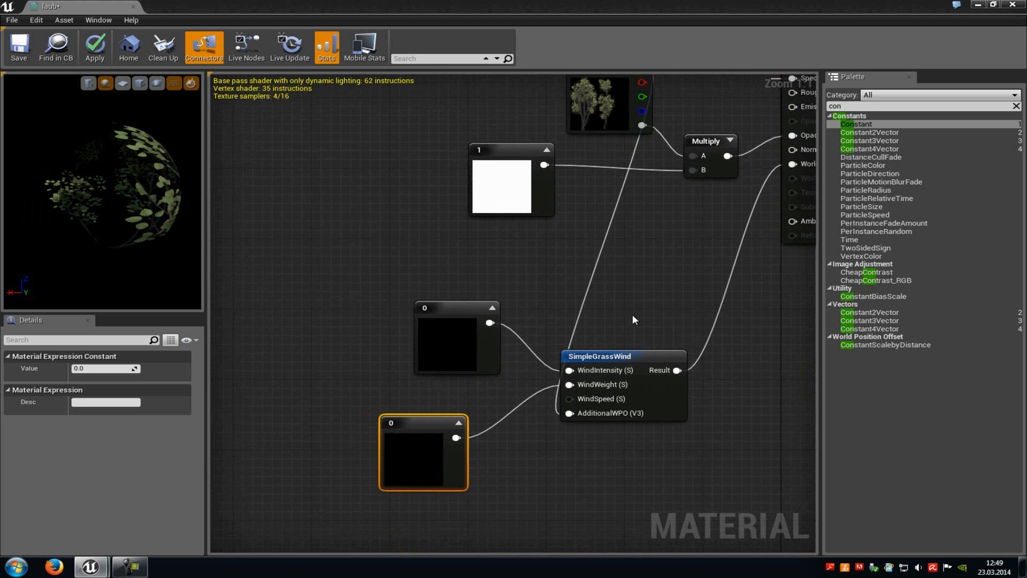
Give the WindIntensity constant value 0.7 and the WindWeight constant value 0.1.
{"action": "left_click", "coordinate": [456, 339]}
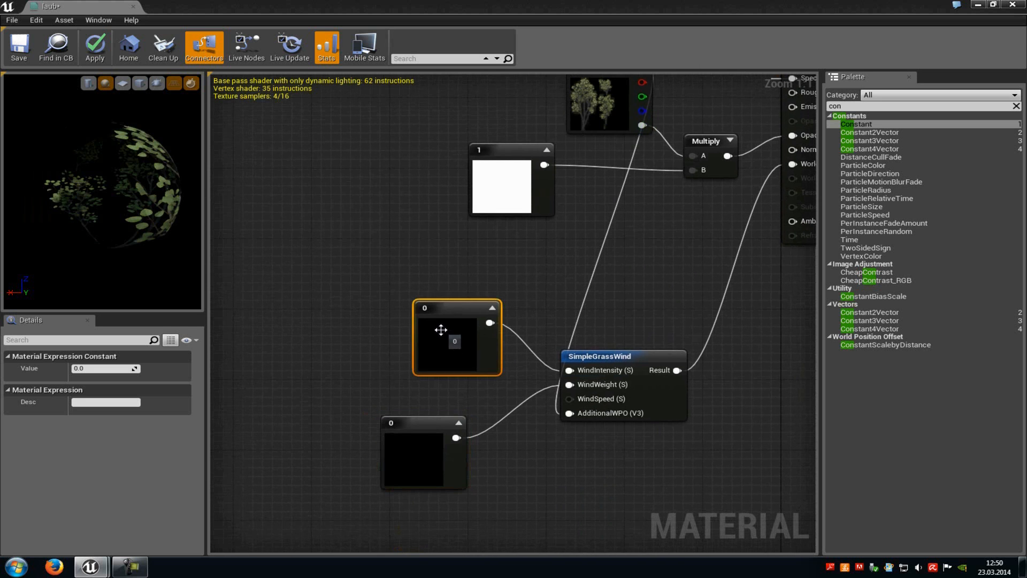
{"action": "mouse_move", "coordinate": [436, 330]}
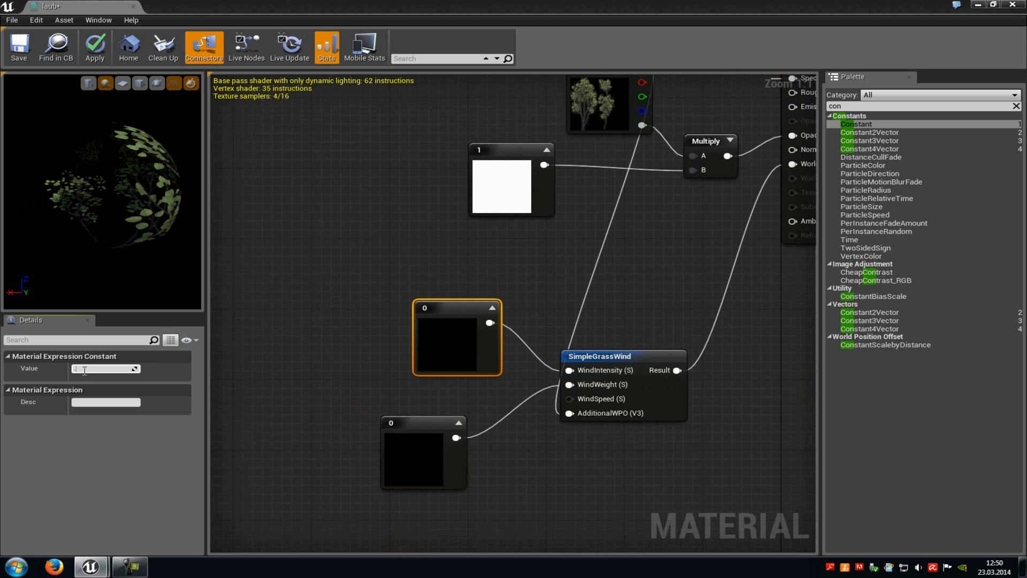
{"action": "type", "text": "0.6"}
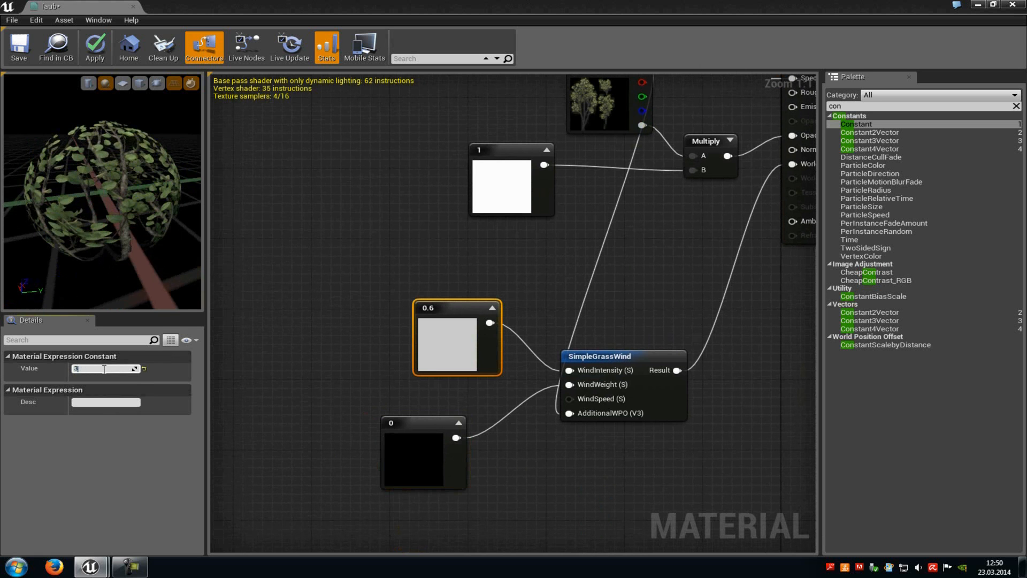
{"action": "type", "text": "3"}
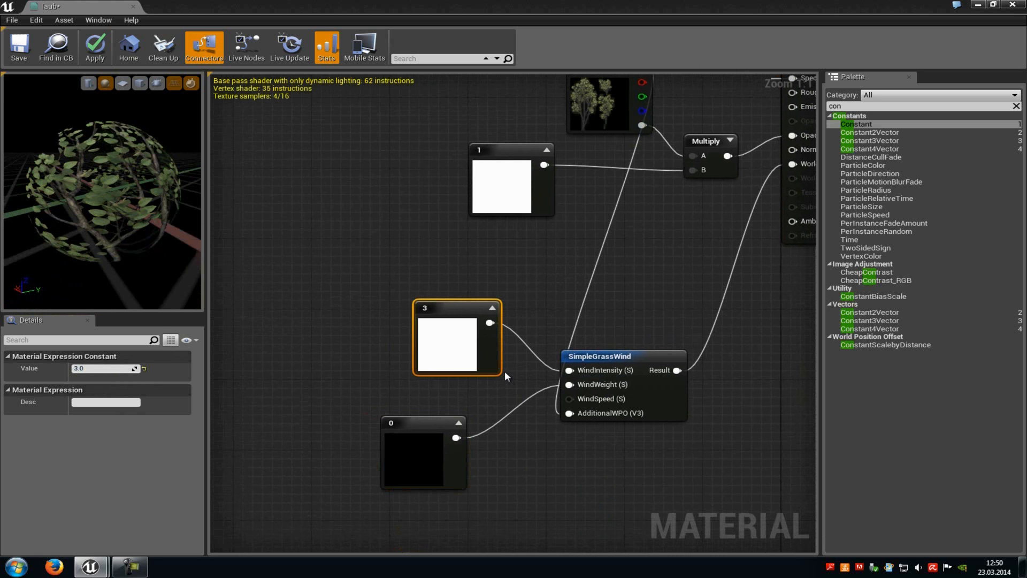
{"action": "left_click", "coordinate": [423, 452]}
{"action": "type", "text": "0.5"}
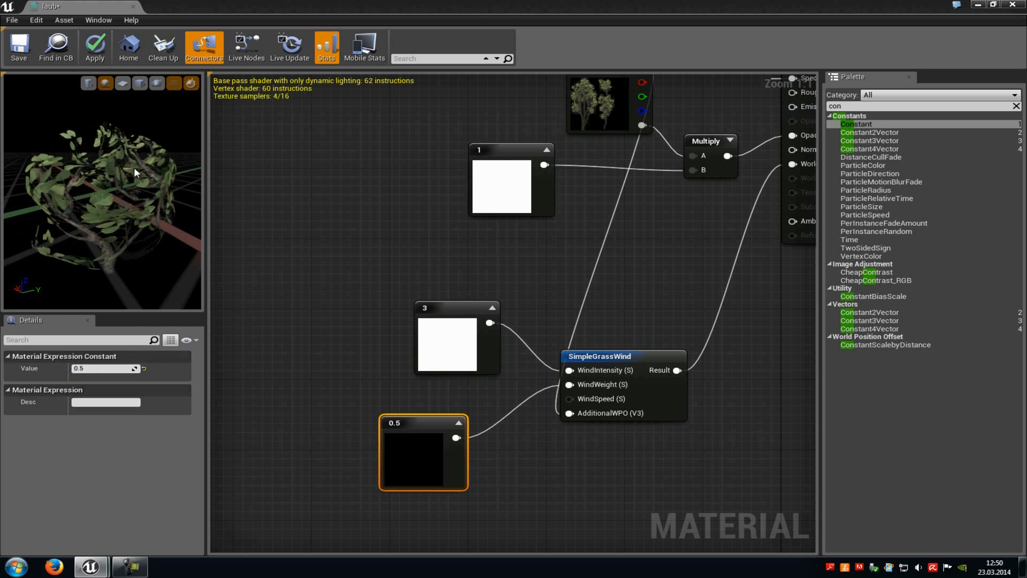
{"action": "left_click", "coordinate": [456, 338]}
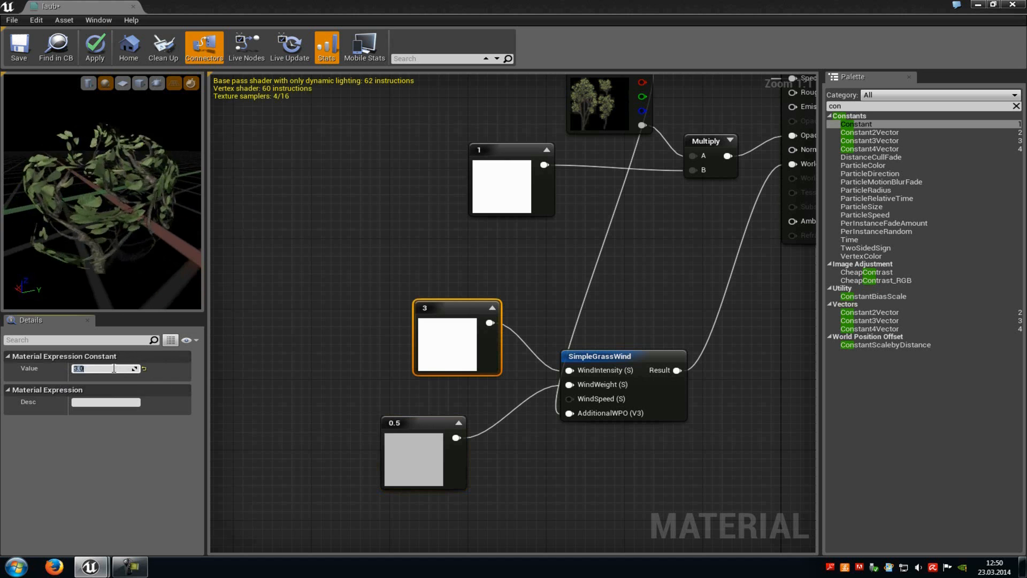
{"action": "type", "text": "0.7"}
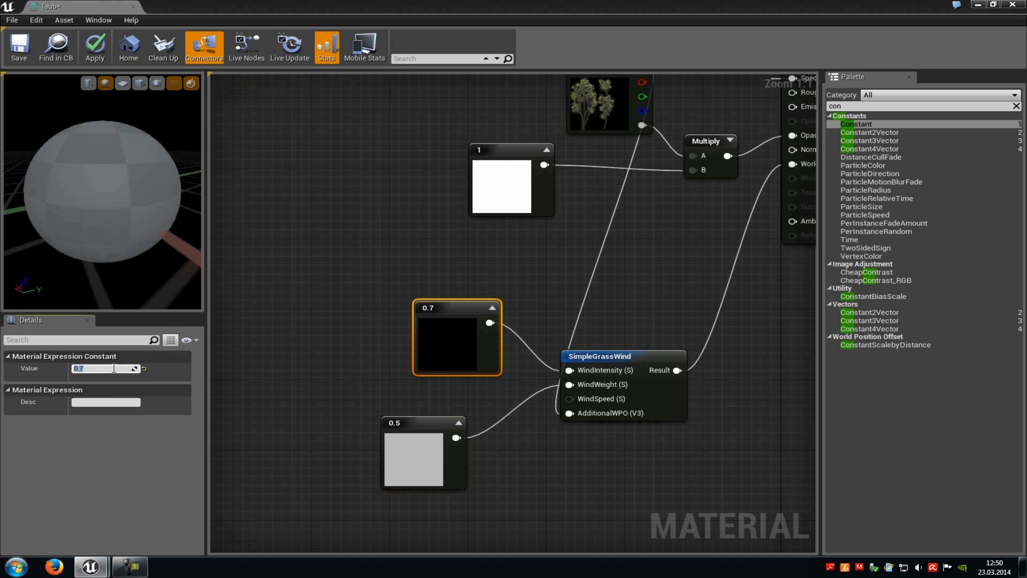
{"action": "left_click", "coordinate": [94, 47]}
{"action": "type", "text": "0.1"}
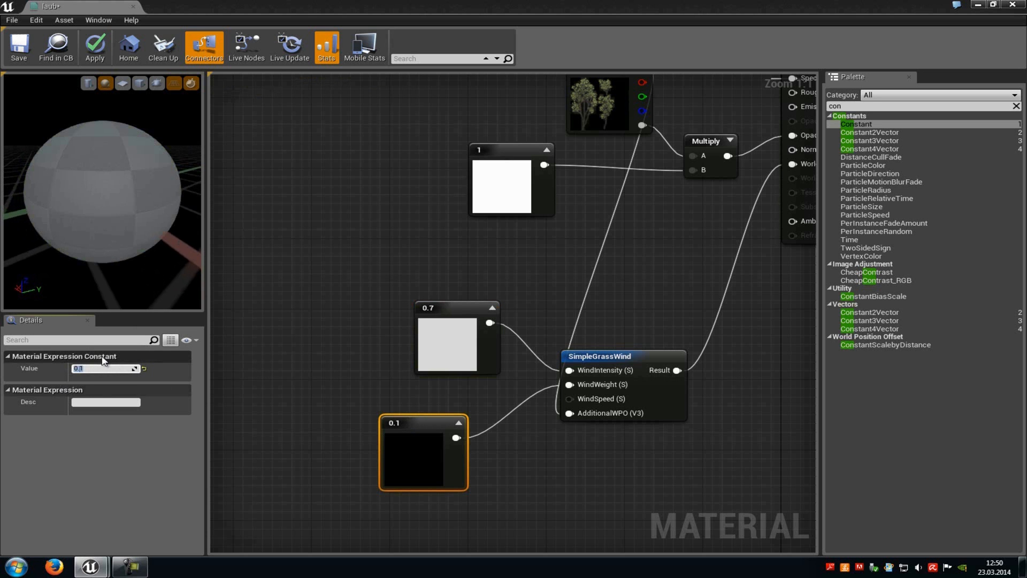
{"action": "left_click", "coordinate": [94, 47]}
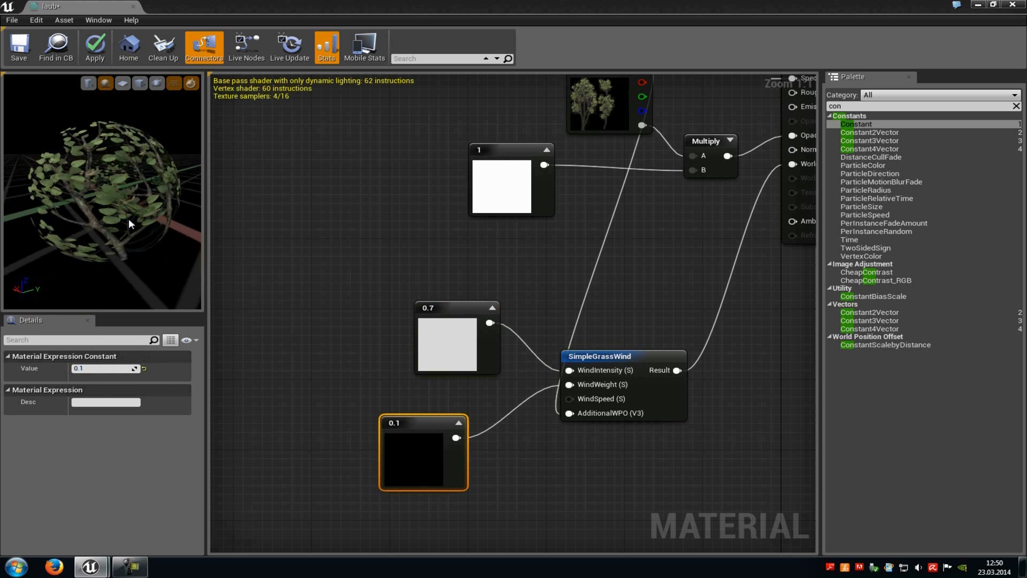